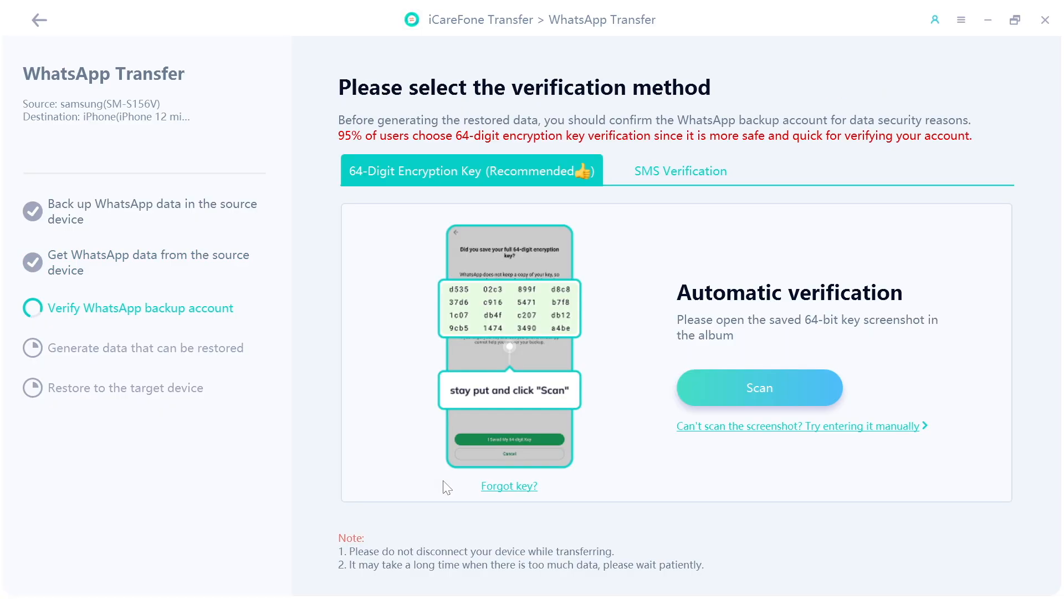
mouse_move(804, 337)
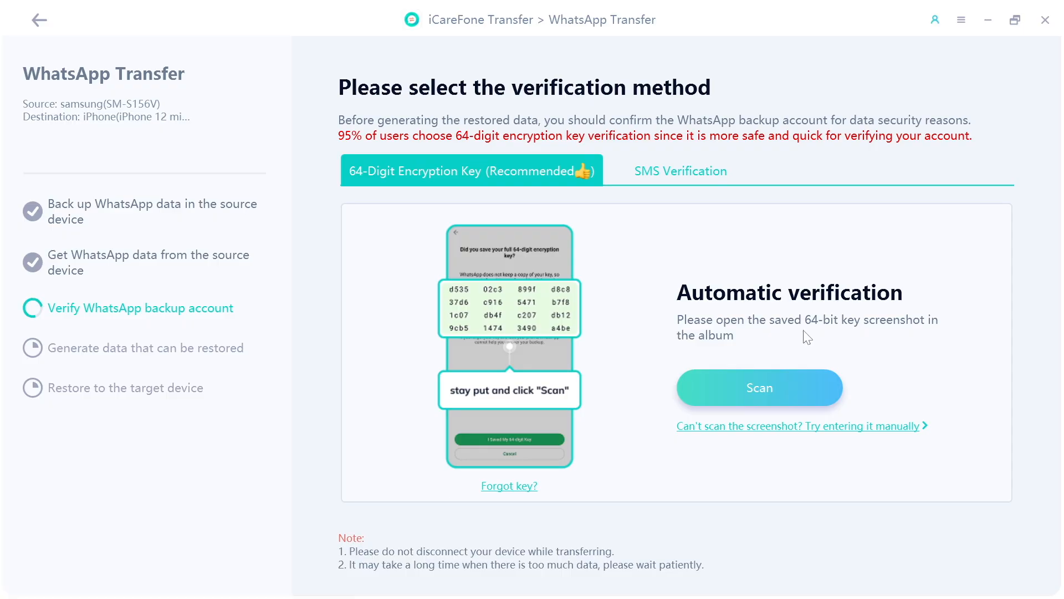
mouse_move(776, 425)
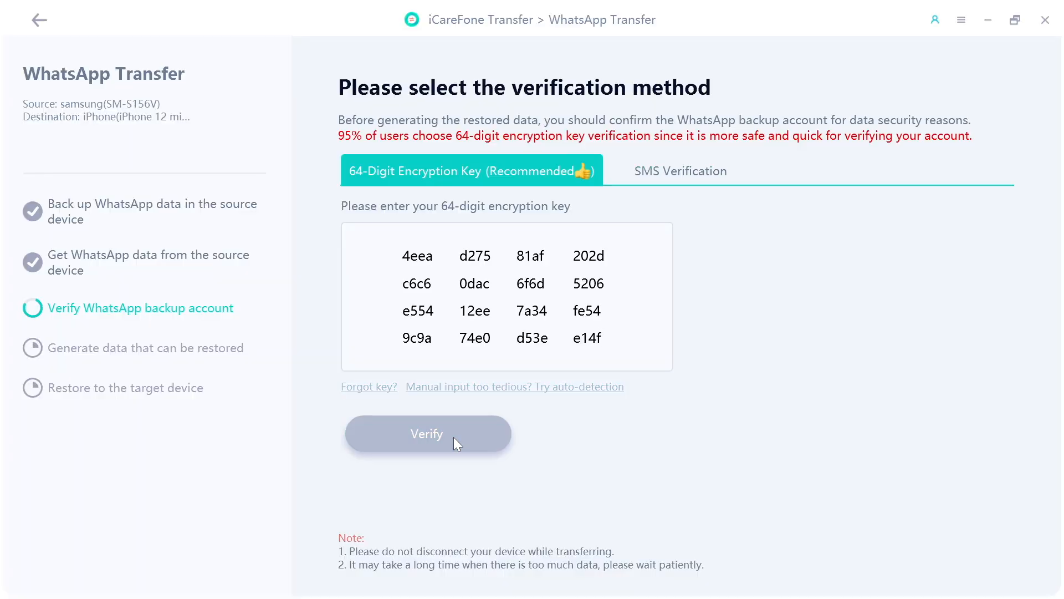
Verify the WhatsApp backup account with the entered 64-digit encryption key.
left_click(427, 434)
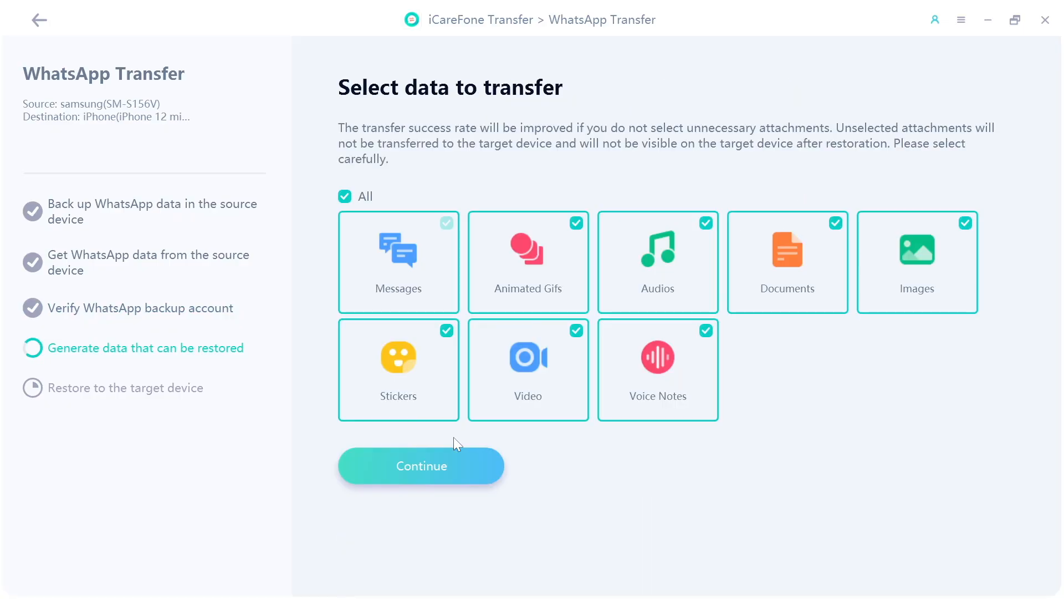
mouse_move(502, 272)
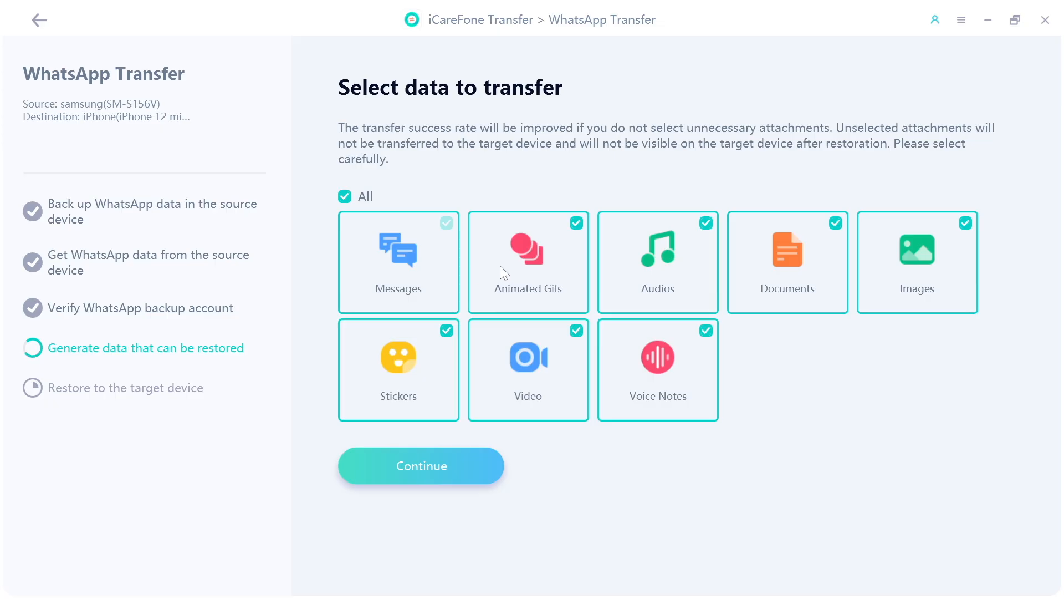
mouse_move(890, 288)
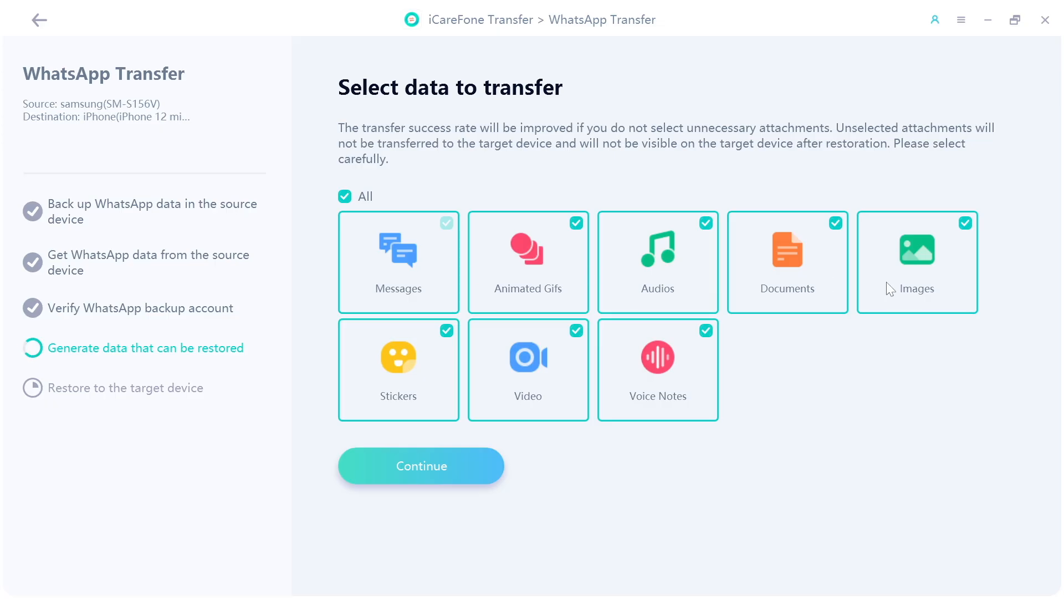
mouse_move(556, 377)
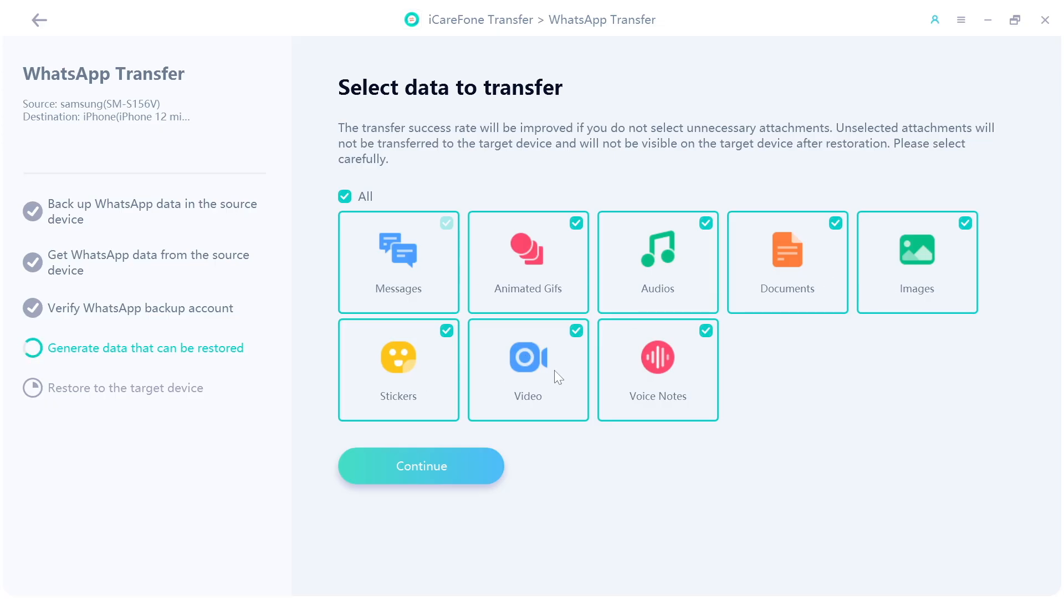
mouse_move(569, 213)
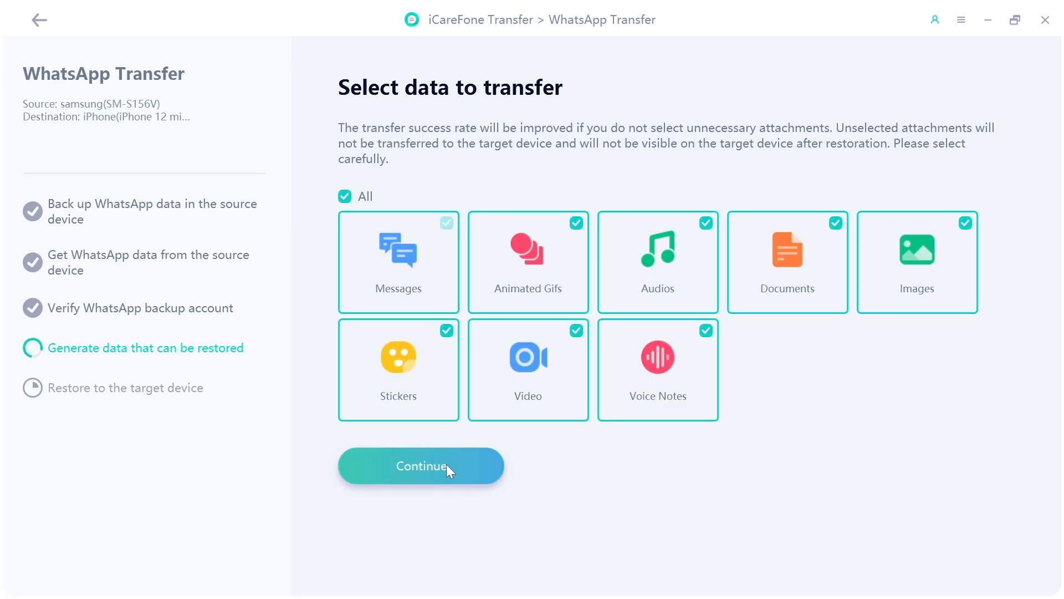
Keep 'All' WhatsApp data types selected and continue to generate restorable data.
left_click(420, 467)
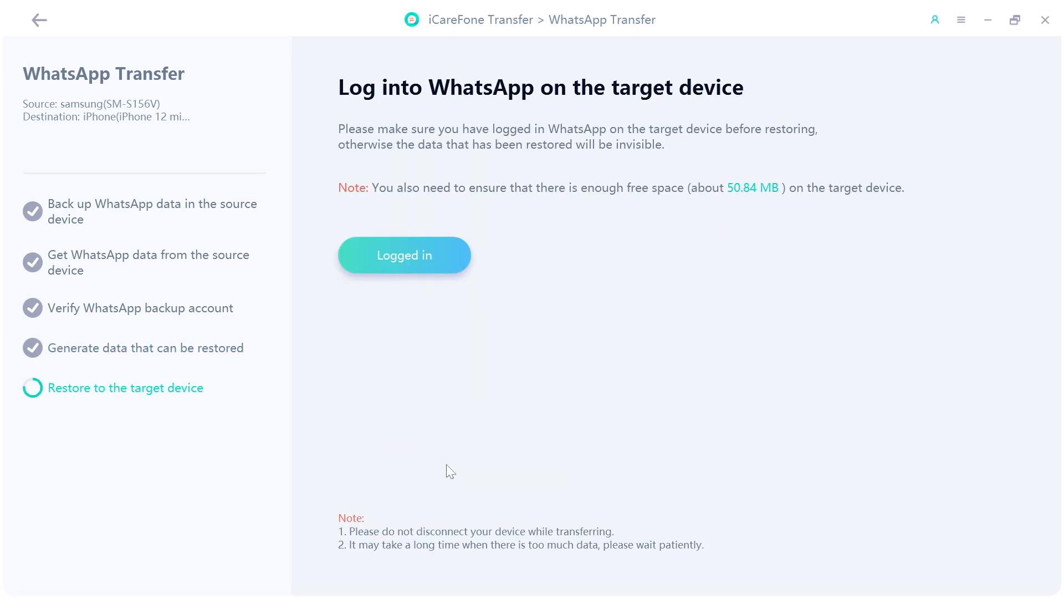